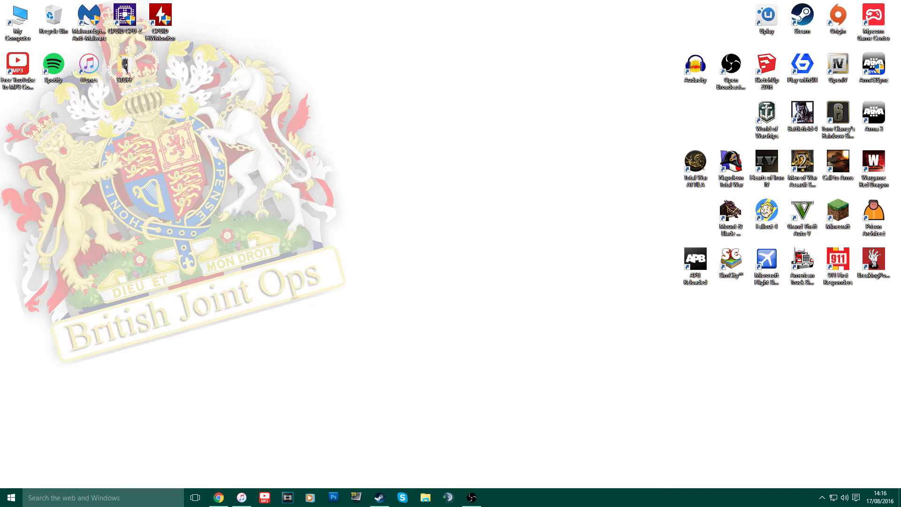
# Step: Launch Google Chrome from the taskbar so the Google homepage appears
pyautogui.click(219, 497)
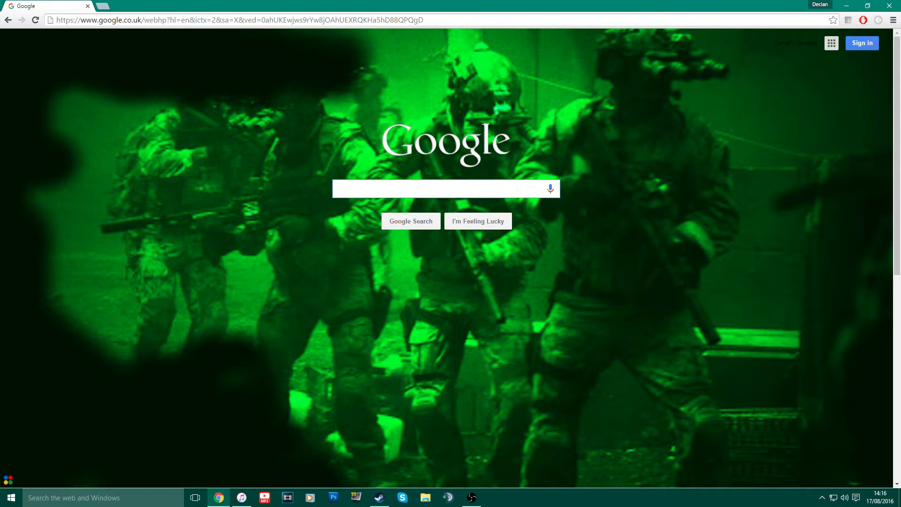
# Step: Search Google for 'welfordshire modification' and open the Emergency-Planet forum topic
pyautogui.write('wel')
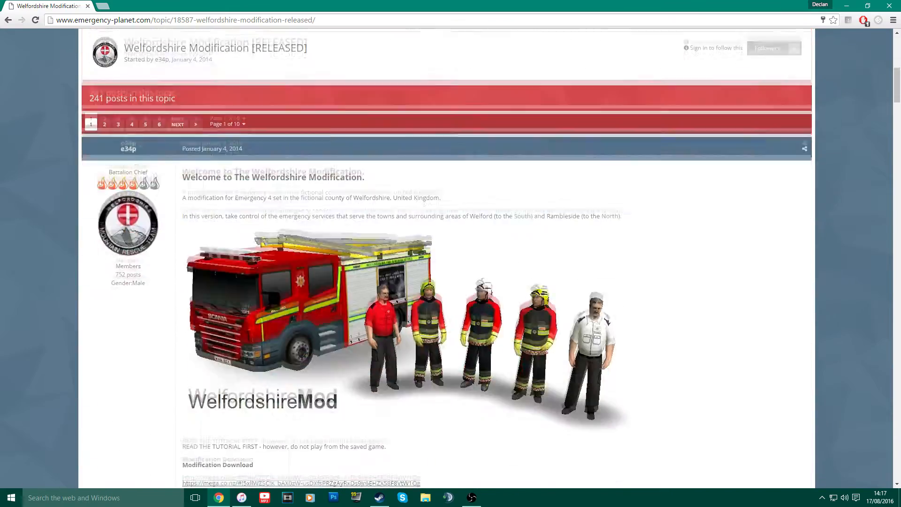
# Step: Scroll to the post's Modification Download section and open the mega.co.nz link
pyautogui.scroll(-3)
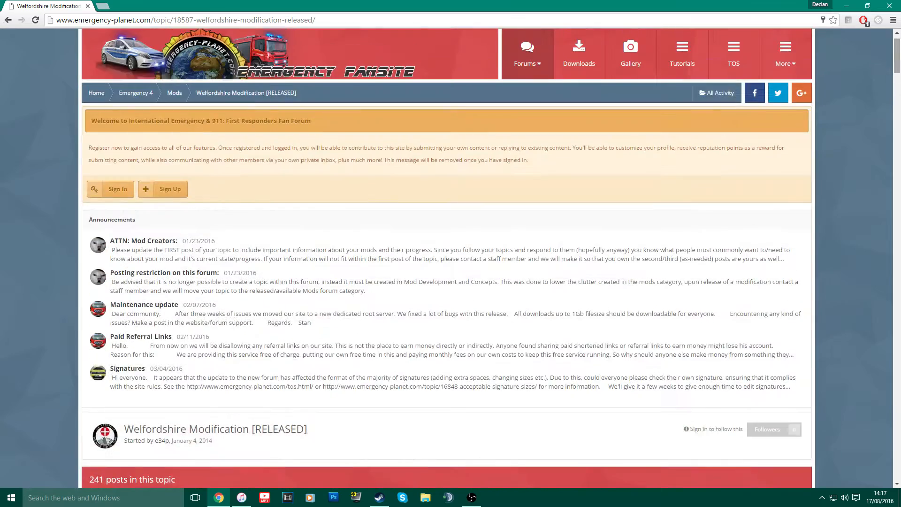
pyautogui.scroll(-3)
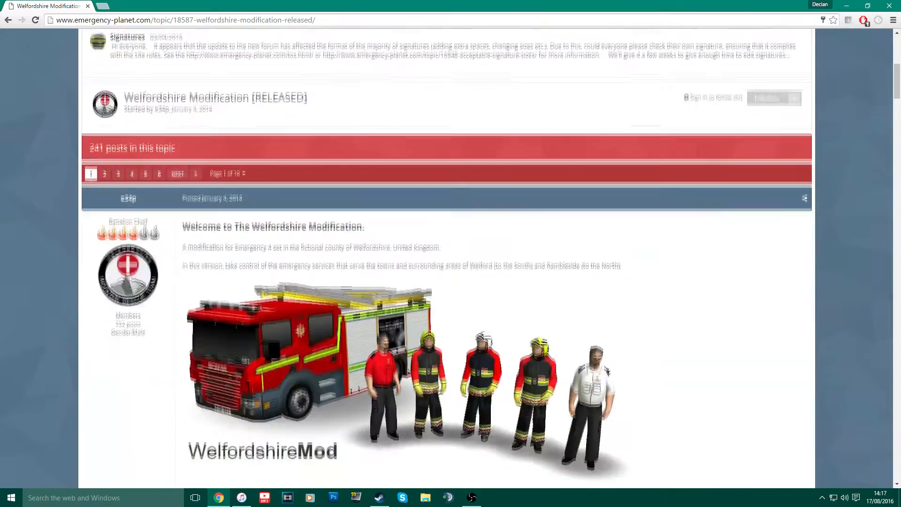
pyautogui.scroll(-3)
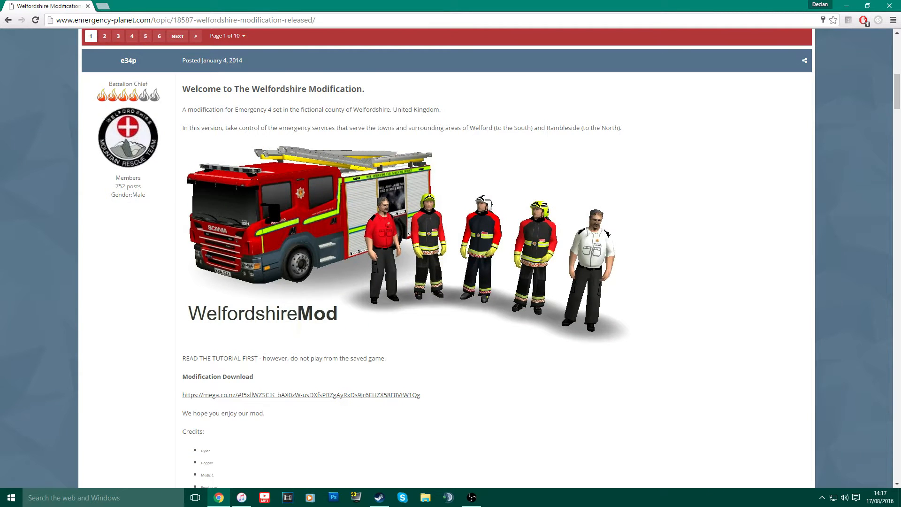
pyautogui.scroll(-3)
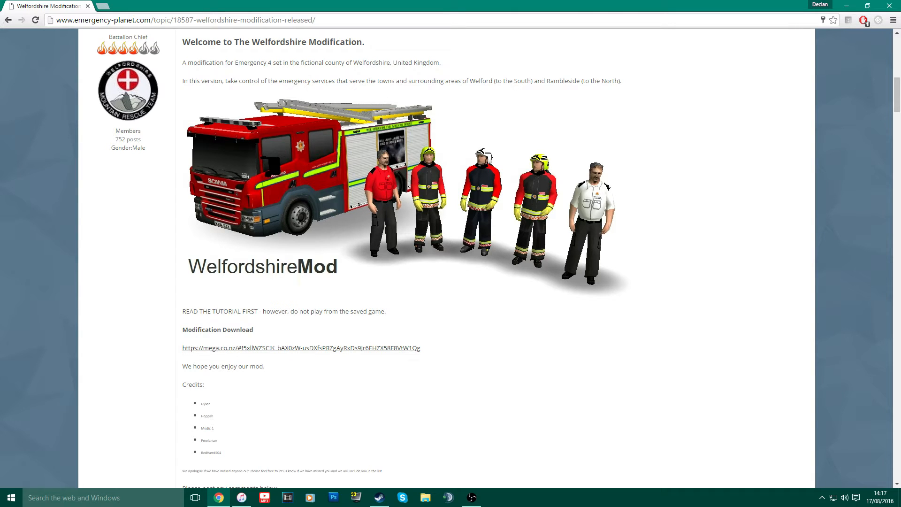
pyautogui.moveTo(301, 348)
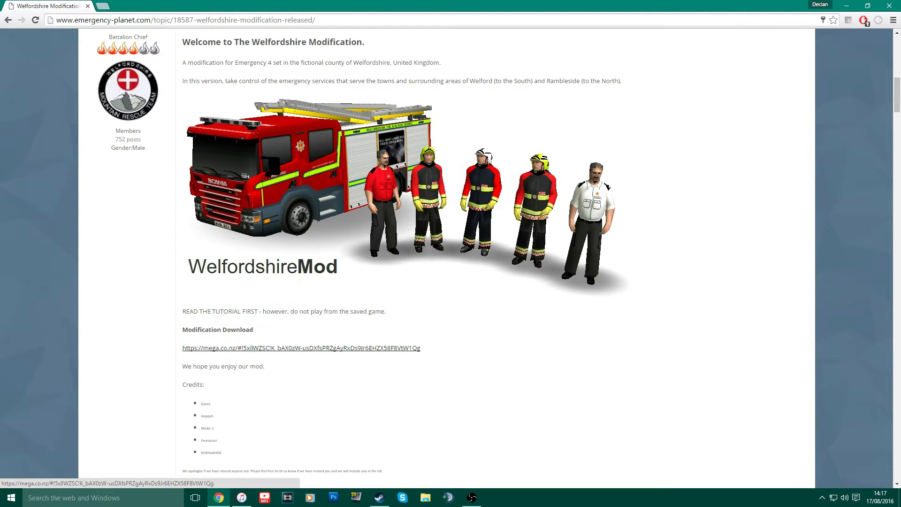
pyautogui.click(302, 347)
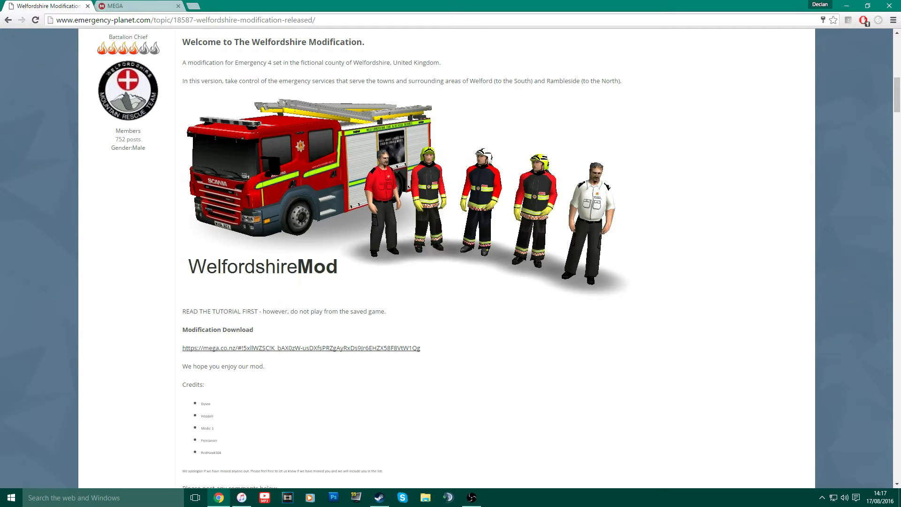
# Step: On the MEGA tab, download Welfordshire Modification.zip through the browser
pyautogui.click(136, 6)
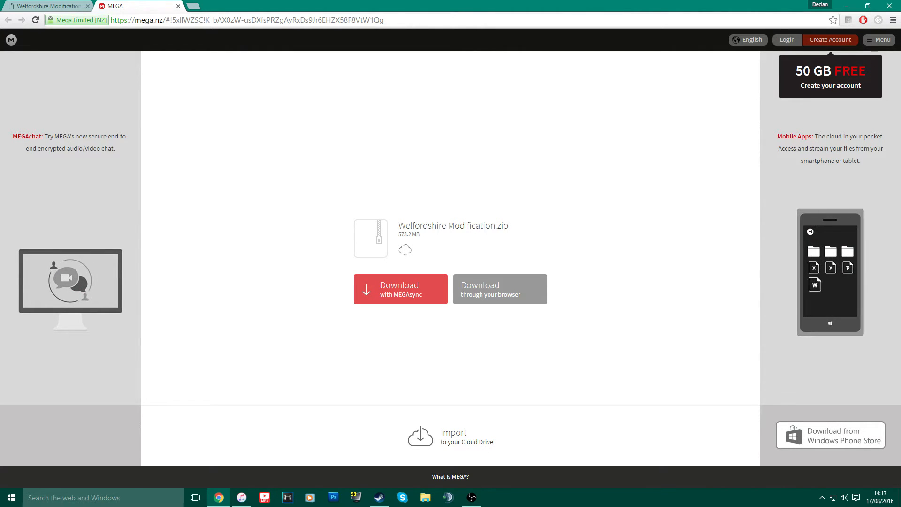
pyautogui.click(499, 289)
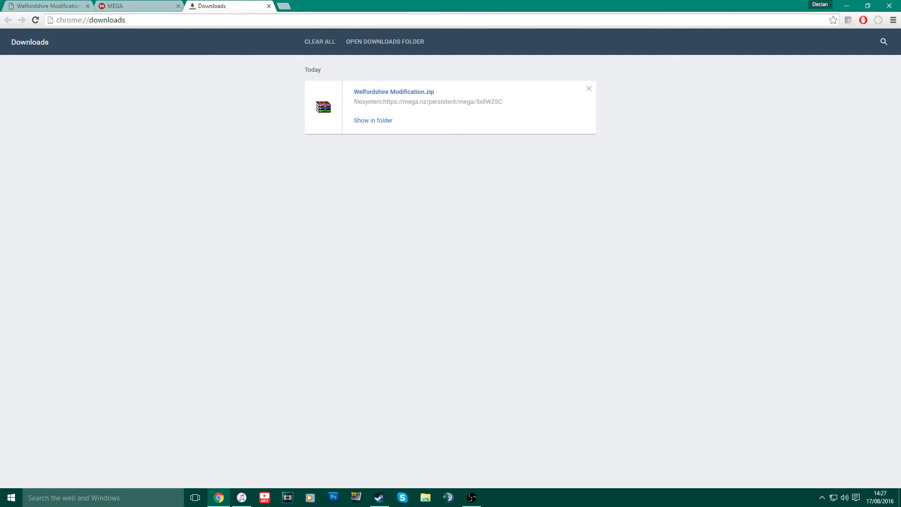
pyautogui.moveTo(268, 7)
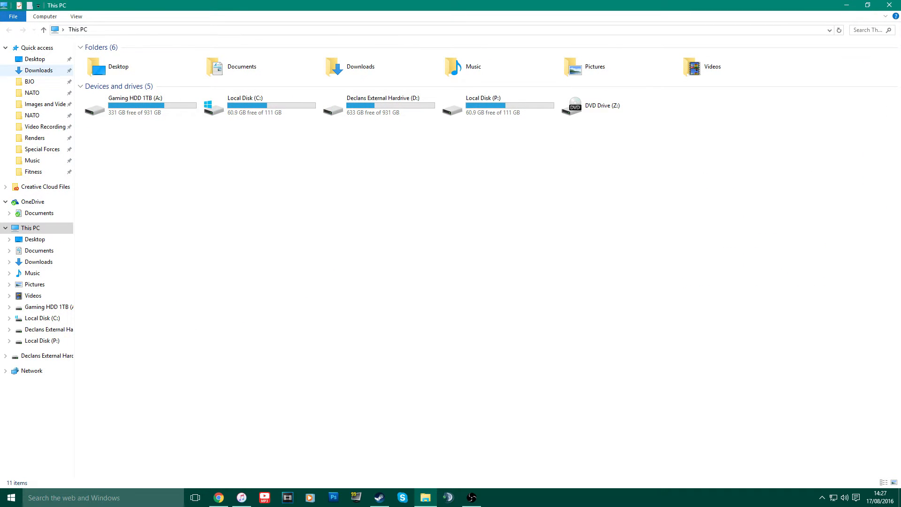
# Step: Open Welfordshire Modification.zip from the Downloads folder in WinRAR
pyautogui.click(37, 70)
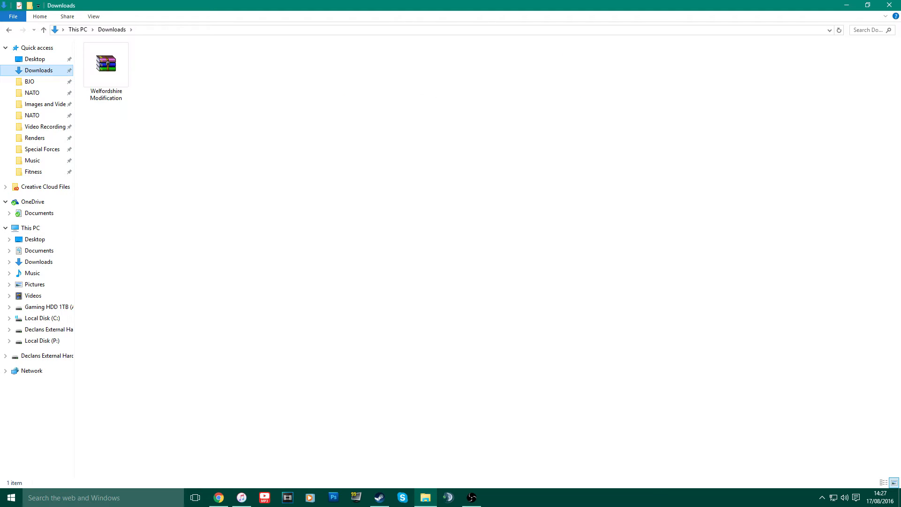
pyautogui.click(106, 66)
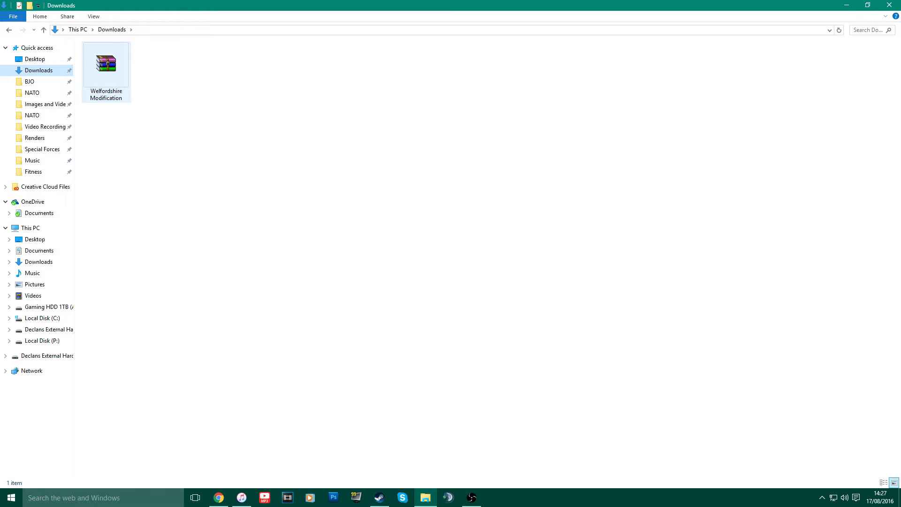
pyautogui.doubleClick(105, 65)
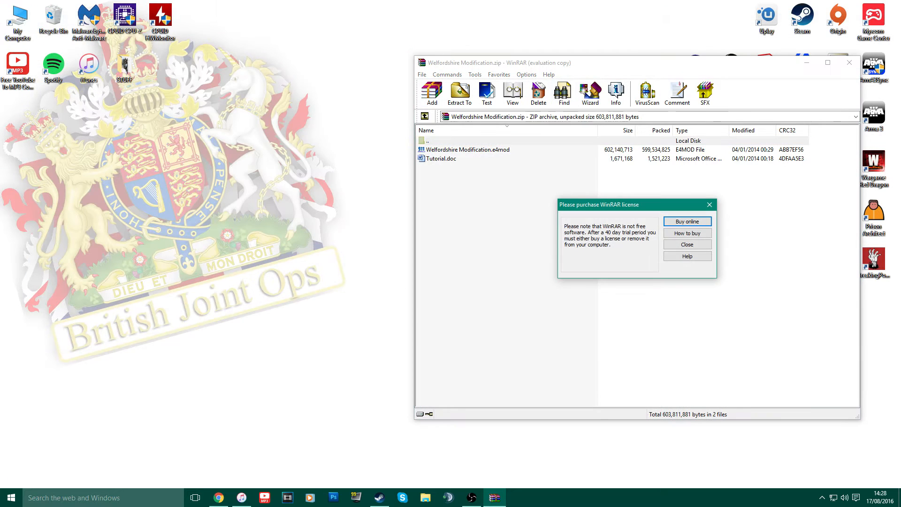
# Step: Close the WinRAR license reminder and select Welfordshire Modification.e4mod in the archive
pyautogui.click(687, 244)
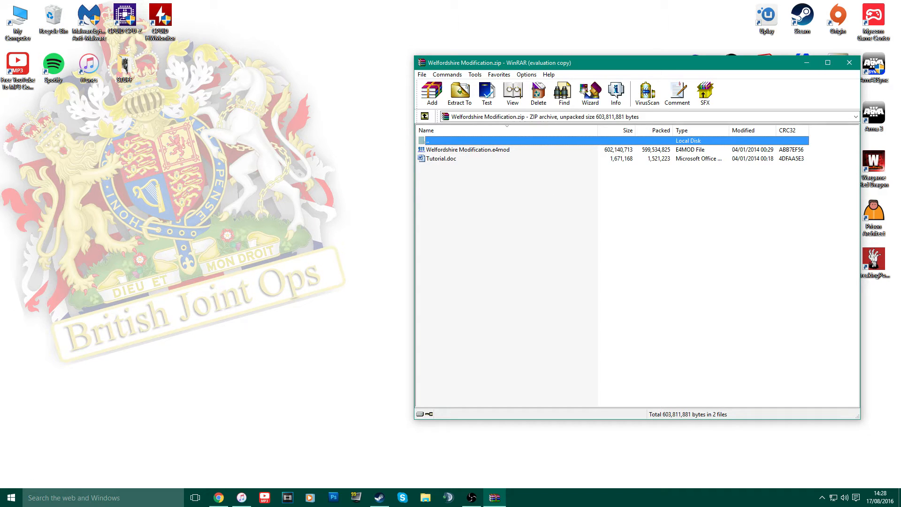
pyautogui.click(467, 150)
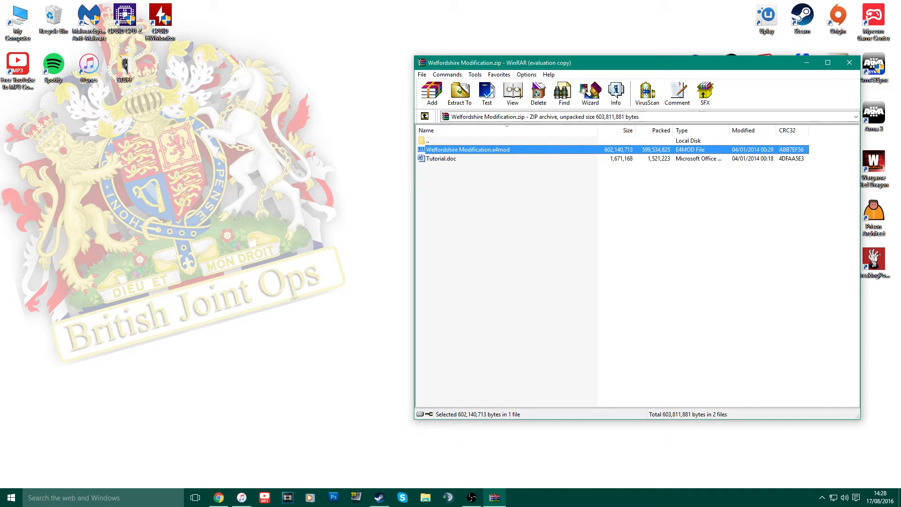
pyautogui.click(441, 158)
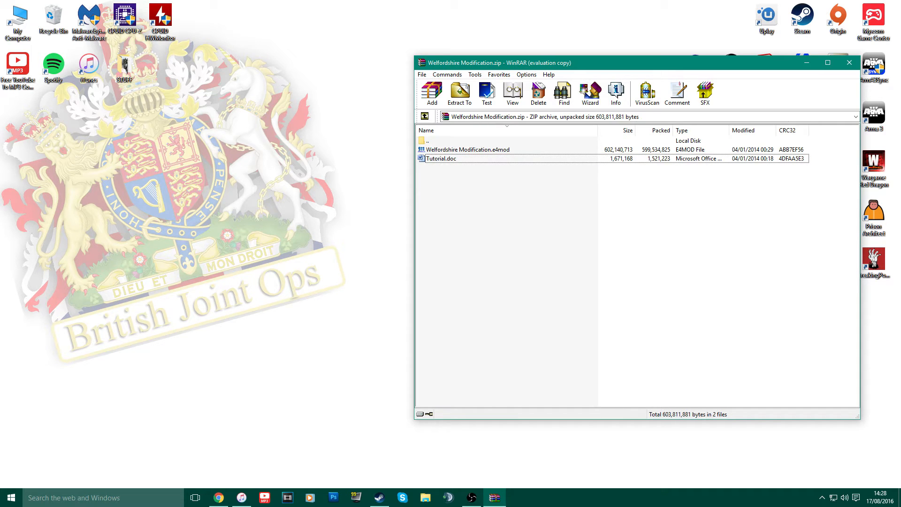
pyautogui.click(466, 149)
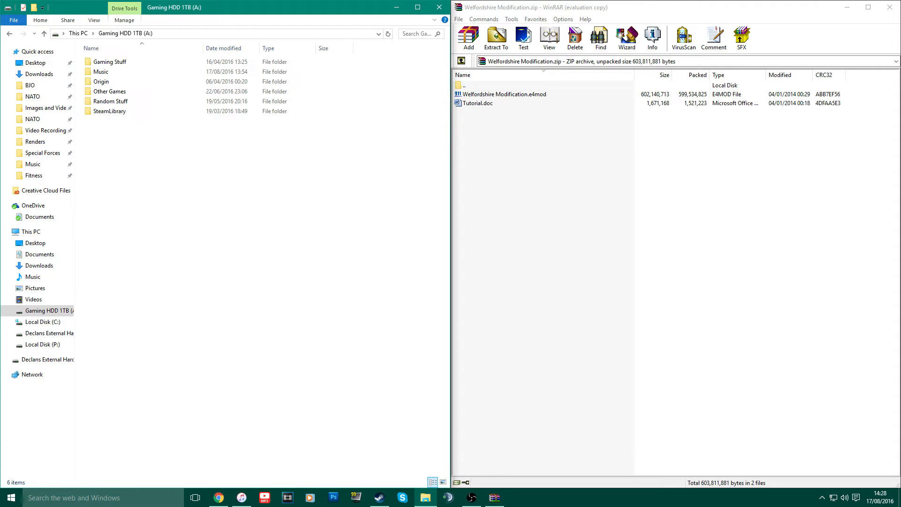
# Step: Browse SteamLibrary > steamapps > common > 911 First Responders and select ModInstaller
pyautogui.doubleClick(109, 111)
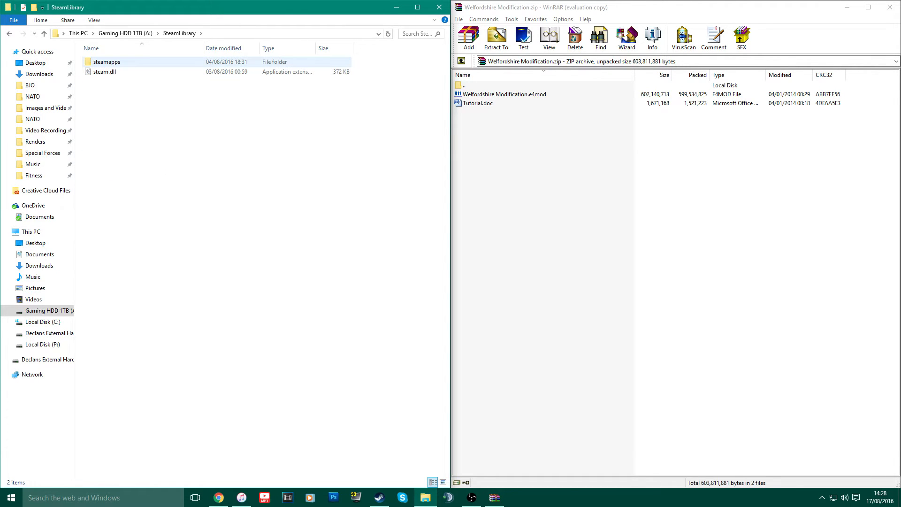
pyautogui.doubleClick(103, 61)
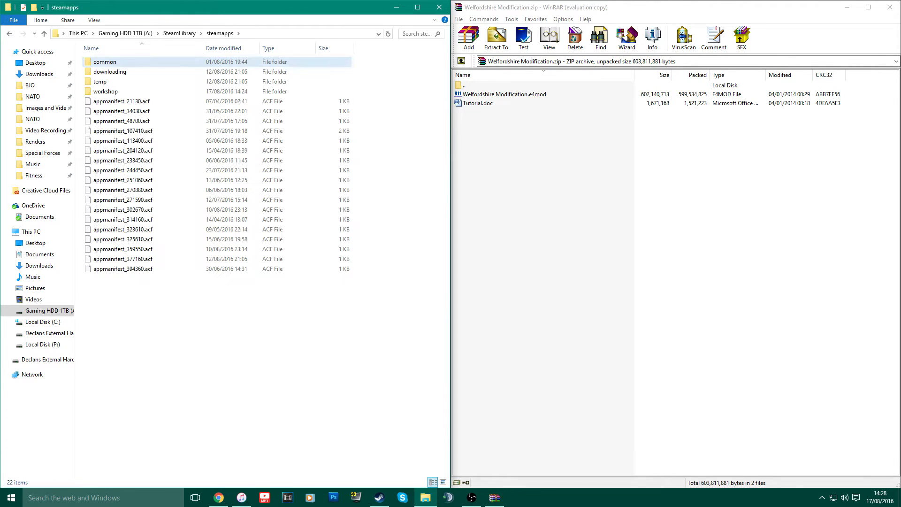
pyautogui.doubleClick(104, 61)
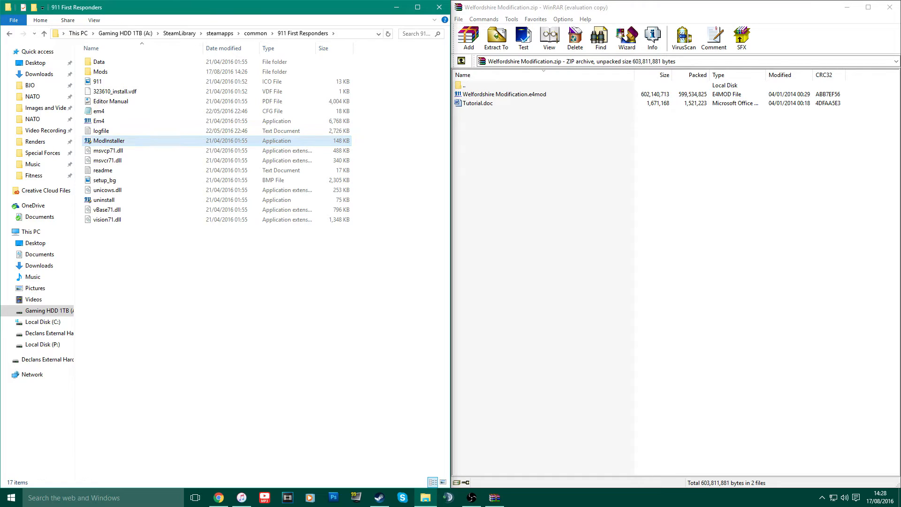
pyautogui.click(107, 140)
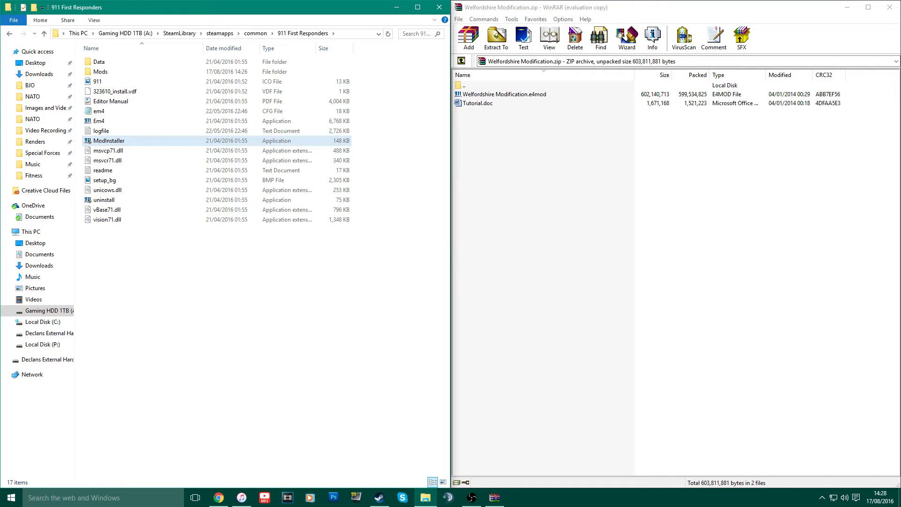
pyautogui.click(101, 120)
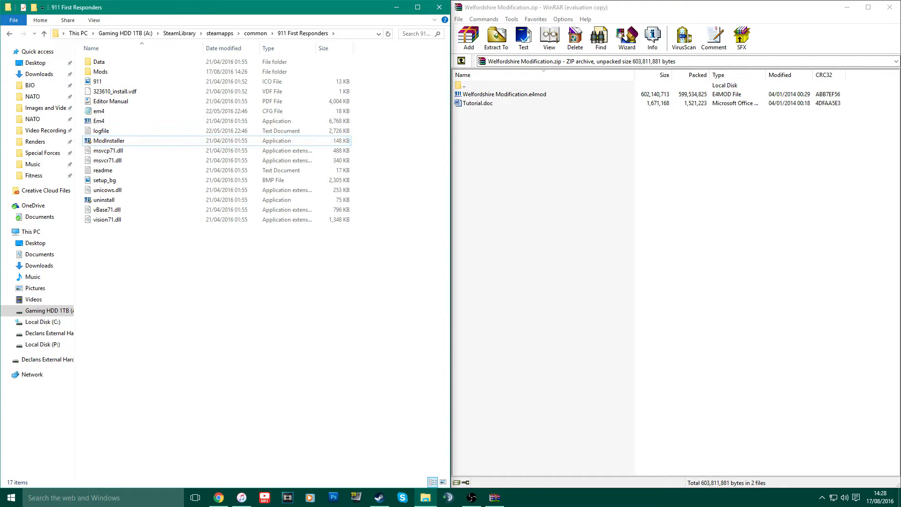
pyautogui.moveTo(105, 141)
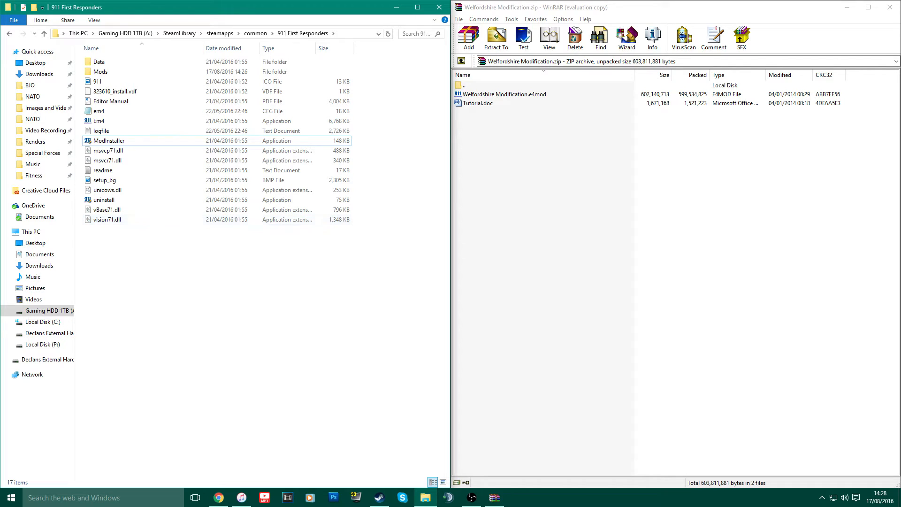
pyautogui.click(108, 141)
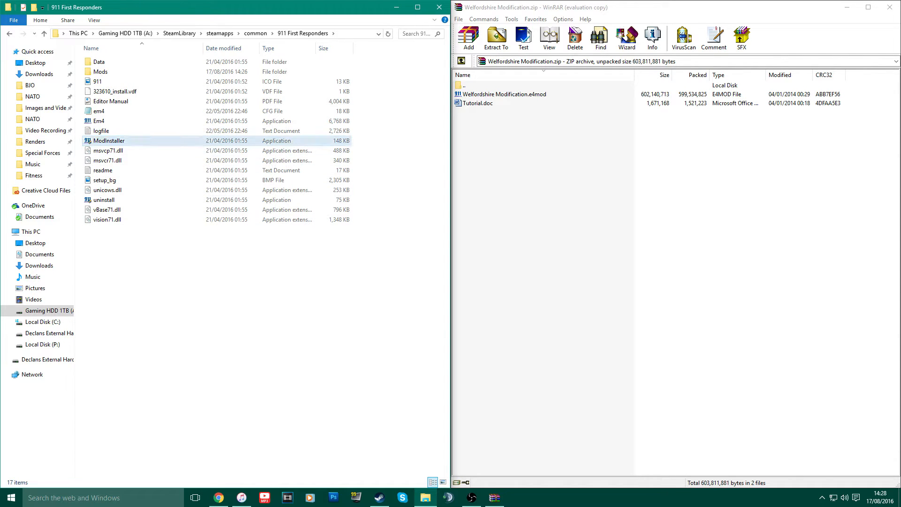
pyautogui.moveTo(107, 151)
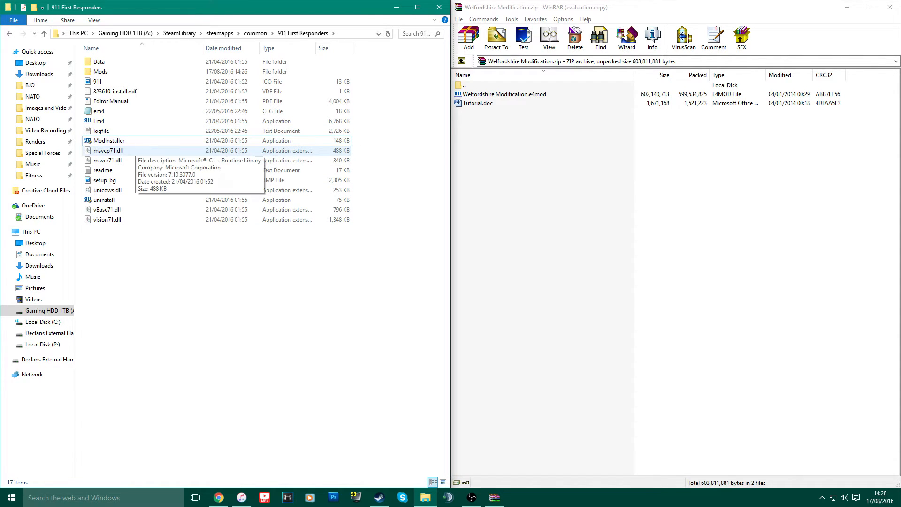
pyautogui.moveTo(101, 141)
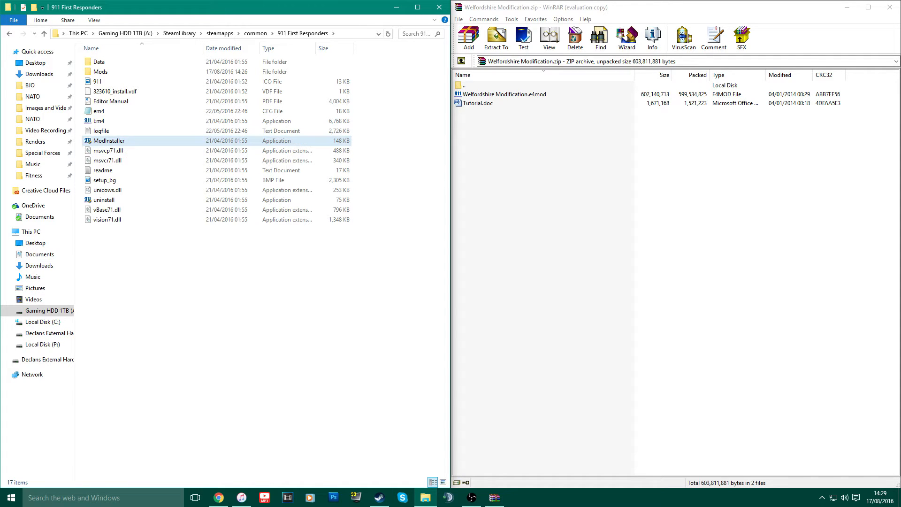
pyautogui.click(107, 141)
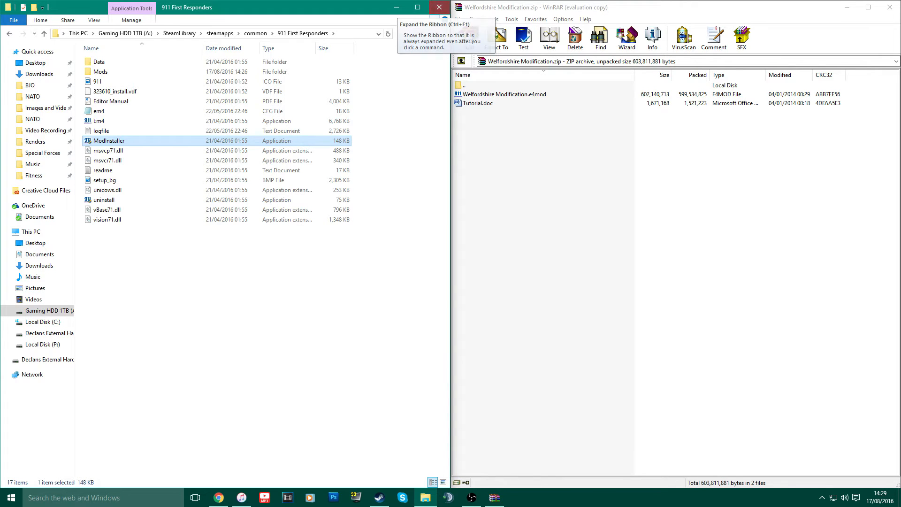
# Step: Close the game folder window and open Welfordshire Modification.e4mod from the WinRAR archive
pyautogui.click(435, 5)
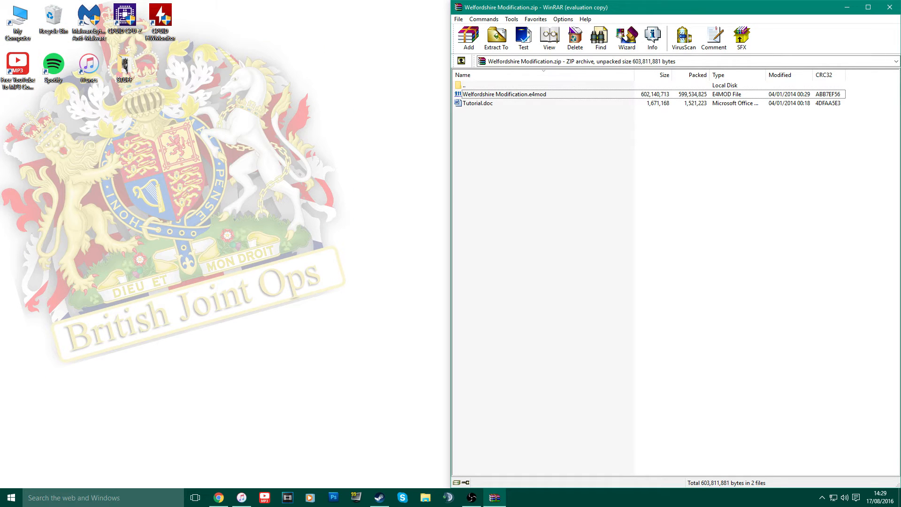
pyautogui.click(497, 37)
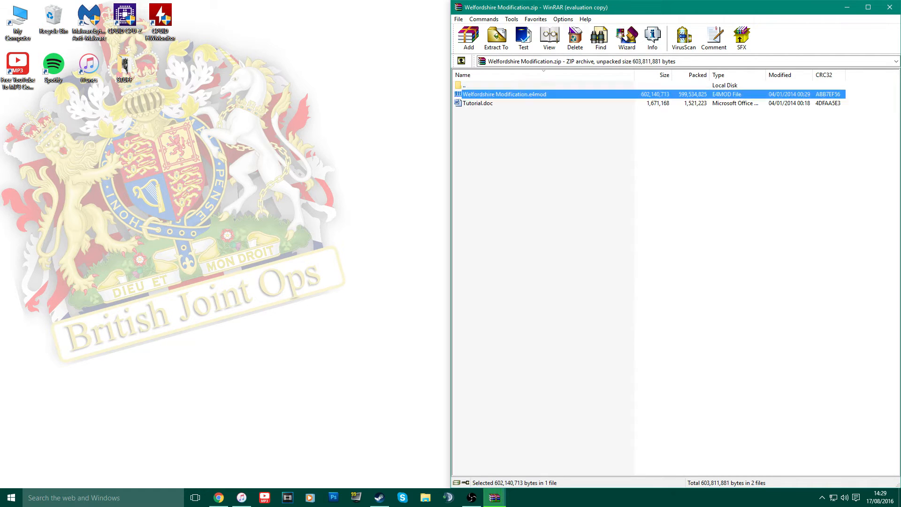
pyautogui.doubleClick(504, 94)
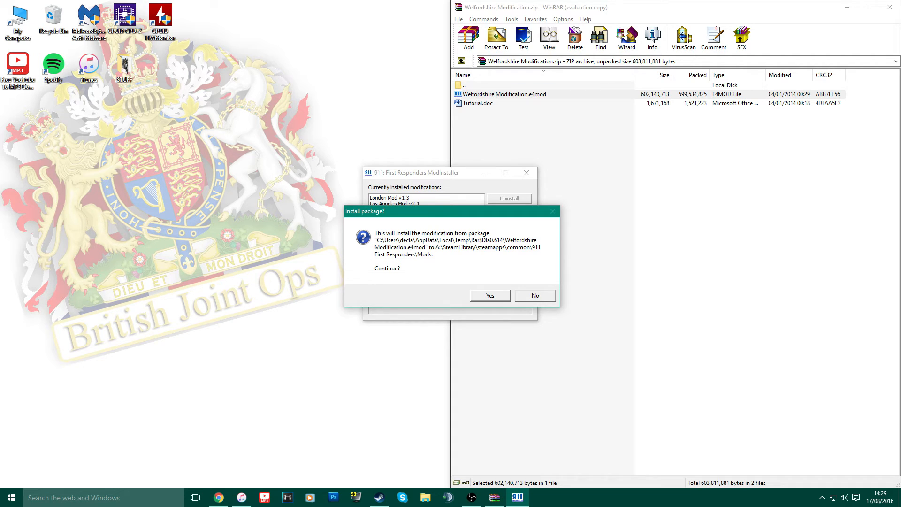
# Step: Confirm installing the Welfordshire package, then exit ModInstaller once it is listed
pyautogui.click(490, 295)
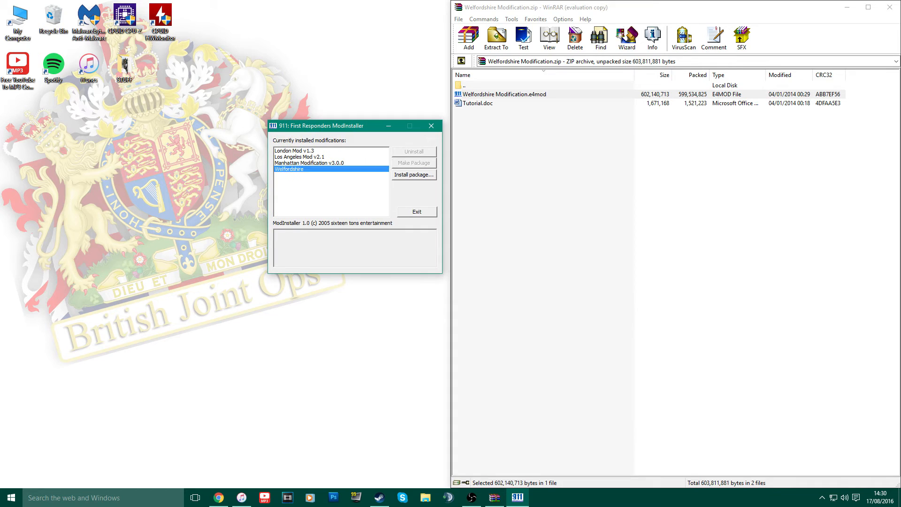
pyautogui.click(289, 169)
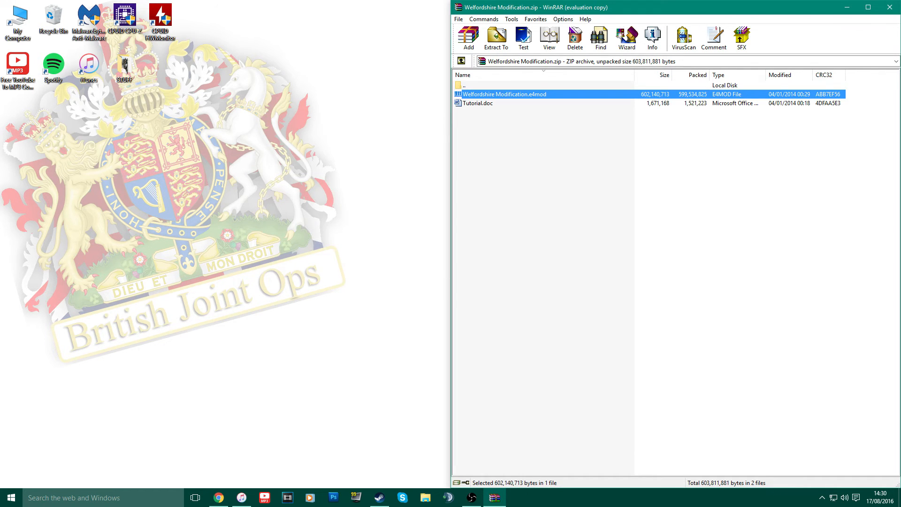
# Step: Close WinRAR and start 911 First Responders from its desktop shortcut
pyautogui.click(889, 8)
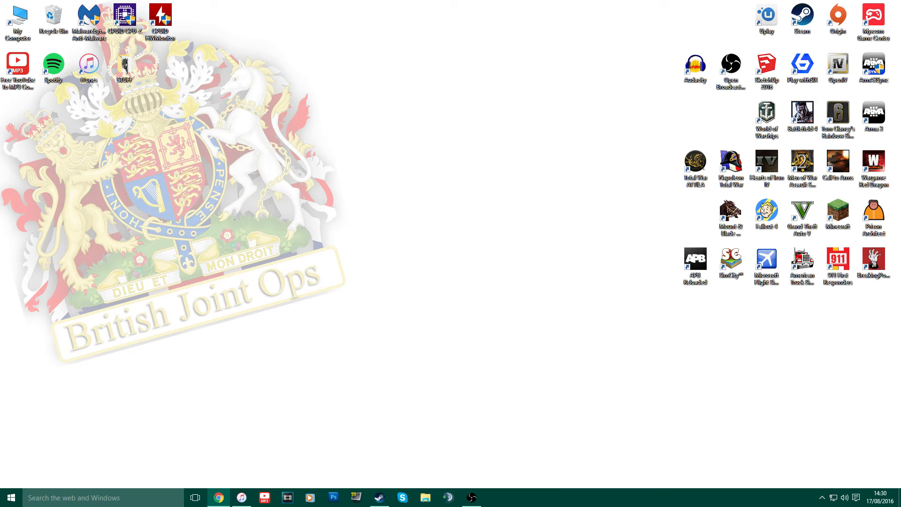
pyautogui.rightClick(53, 14)
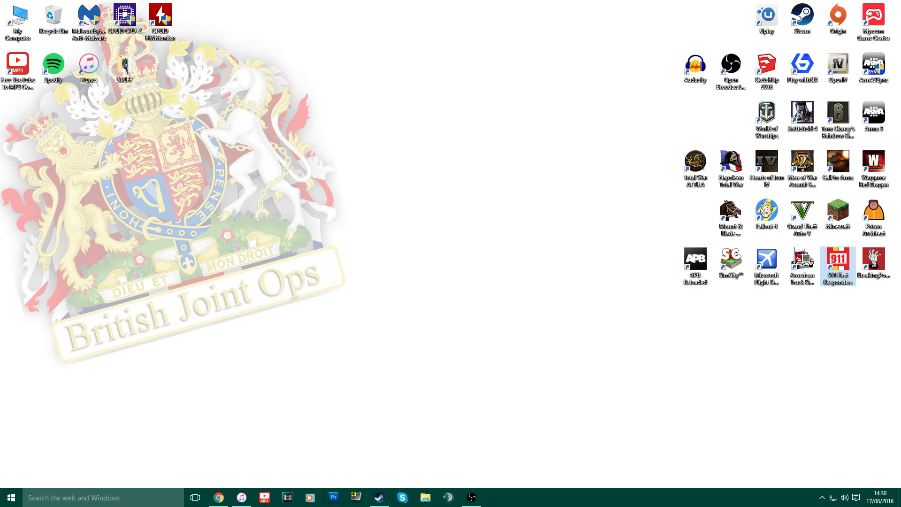
pyautogui.doubleClick(837, 259)
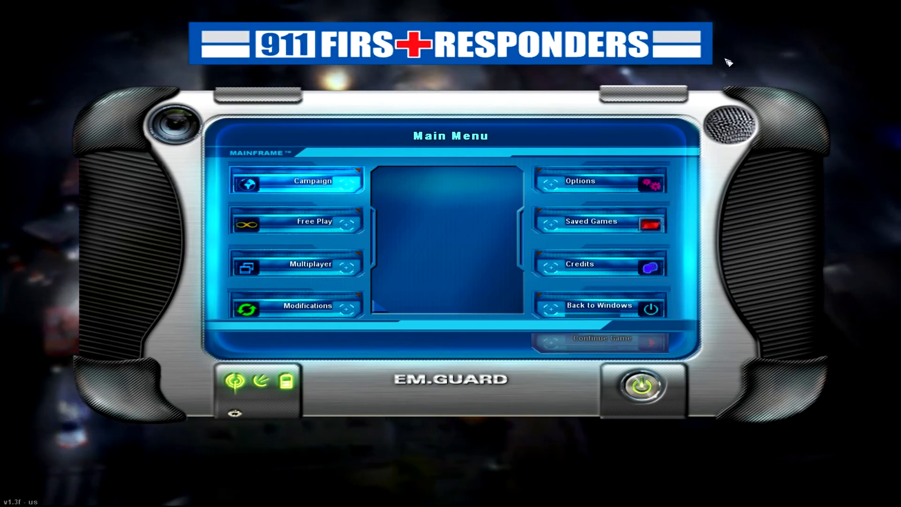
pyautogui.moveTo(322, 321)
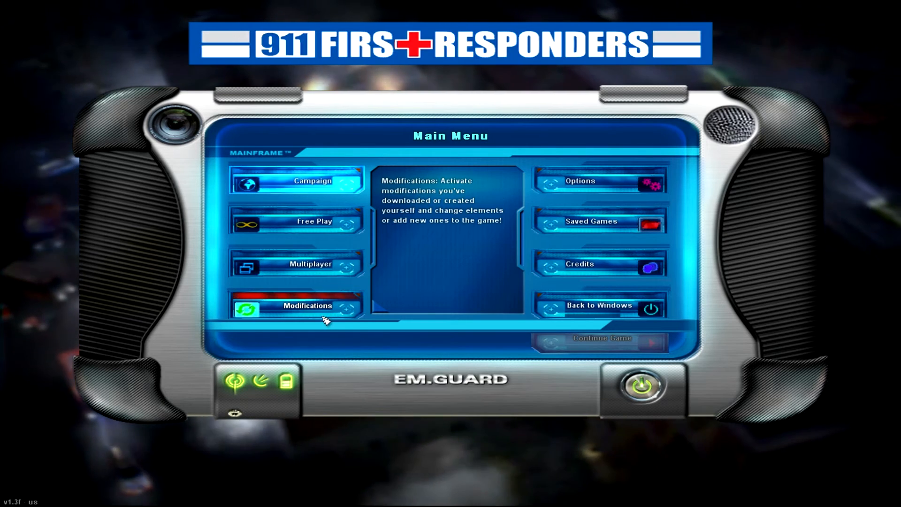
# Step: Select Welfordshire from the Modifications list and confirm it
pyautogui.click(303, 306)
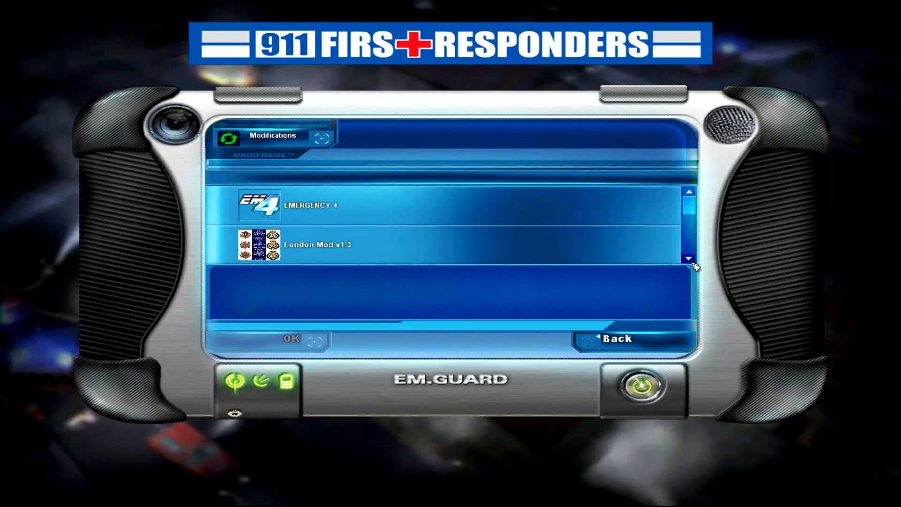
pyautogui.scroll(-3)
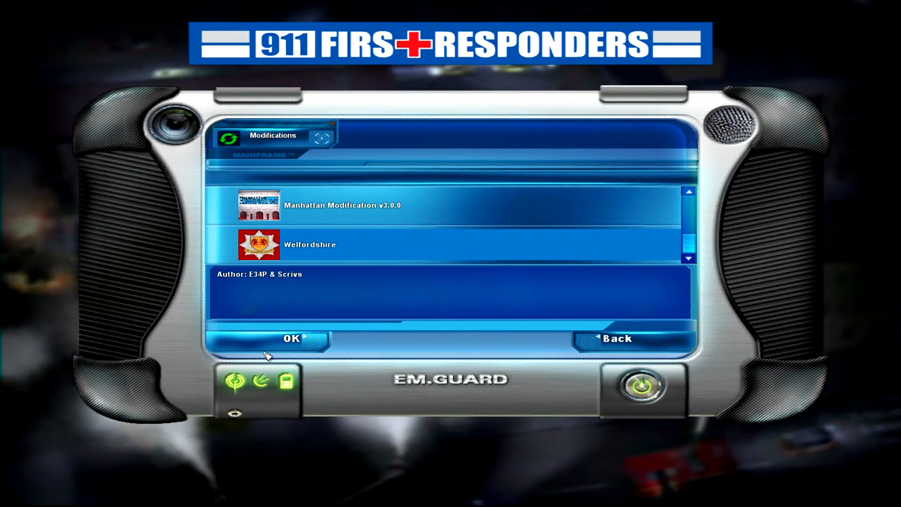
pyautogui.moveTo(265, 341)
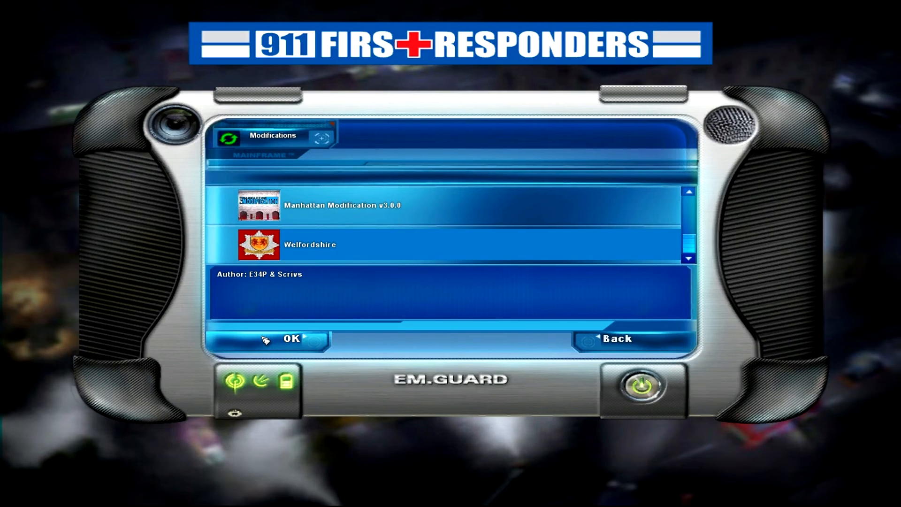
pyautogui.click(290, 338)
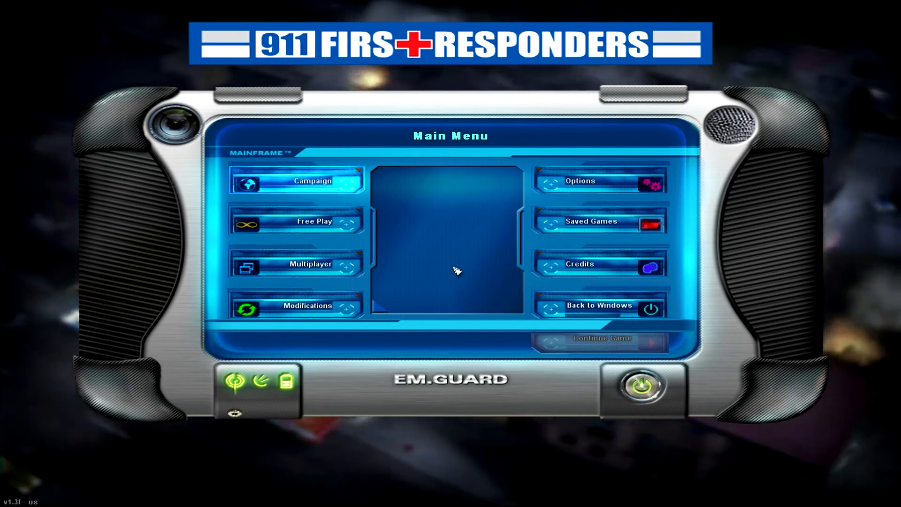
pyautogui.moveTo(325, 195)
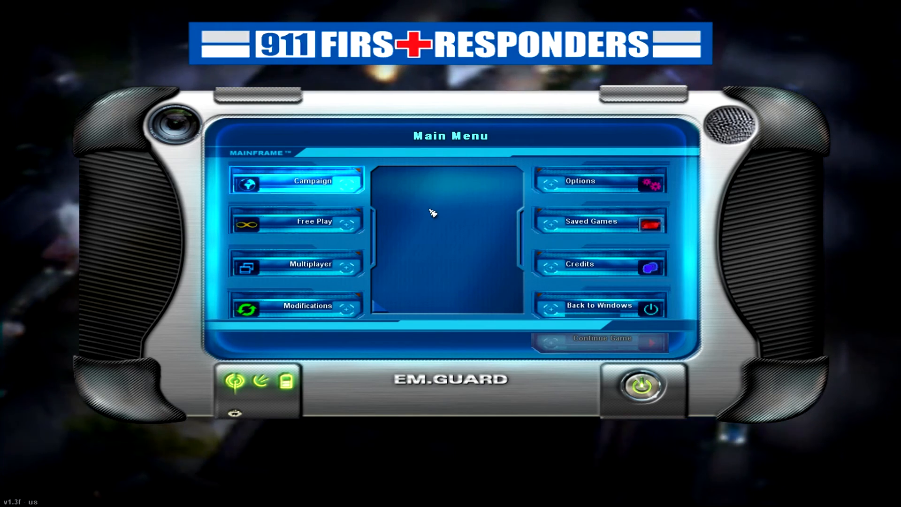
pyautogui.moveTo(340, 227)
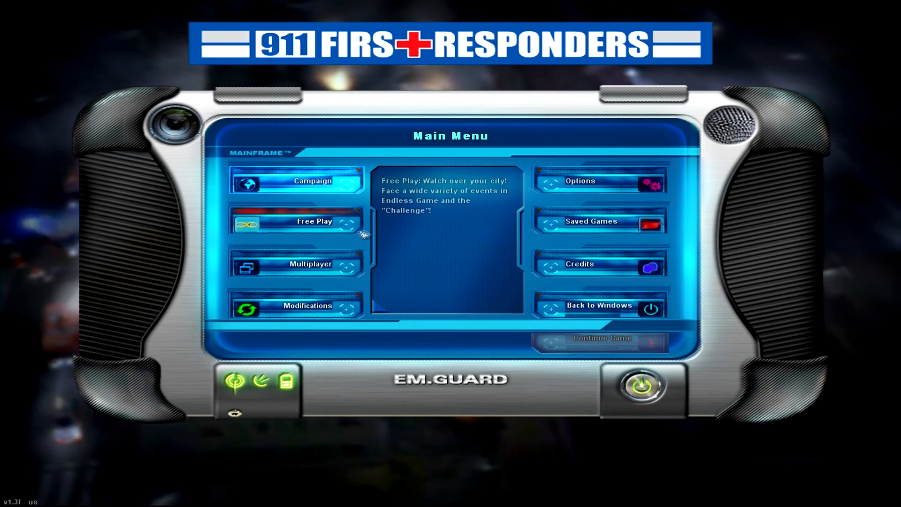
# Step: In Free Play, glance at the Challenge mode, then launch an Endless Game
pyautogui.click(305, 233)
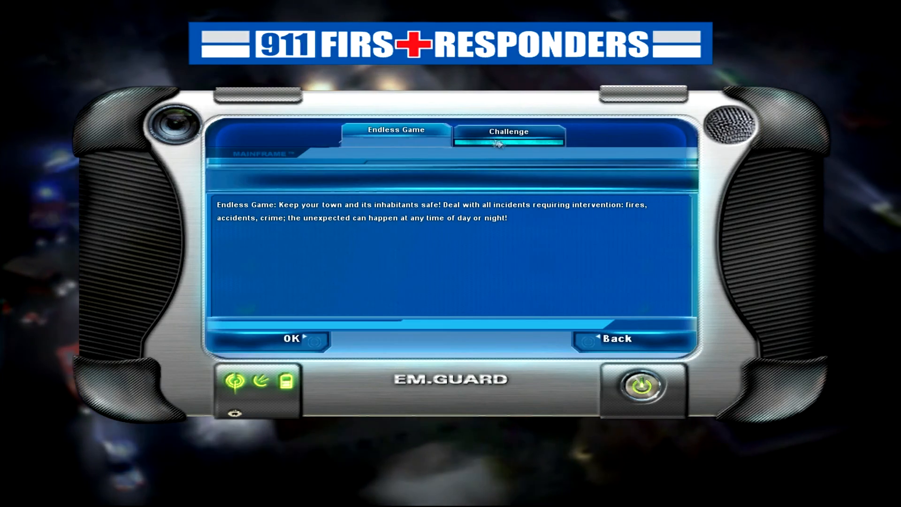
pyautogui.click(509, 136)
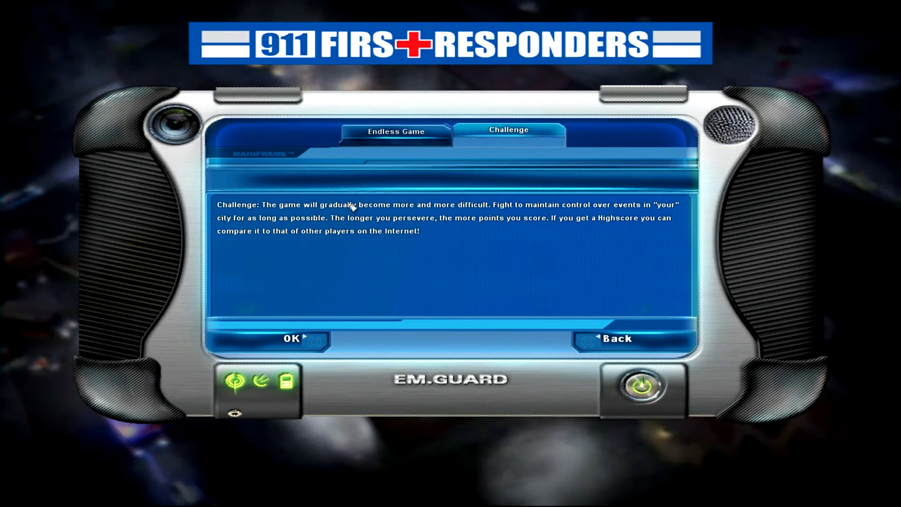
pyautogui.click(396, 132)
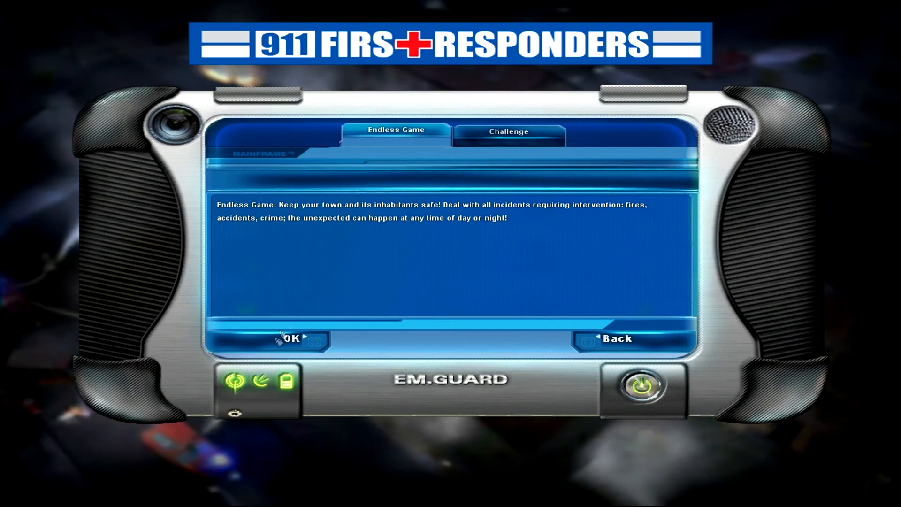
pyautogui.click(292, 340)
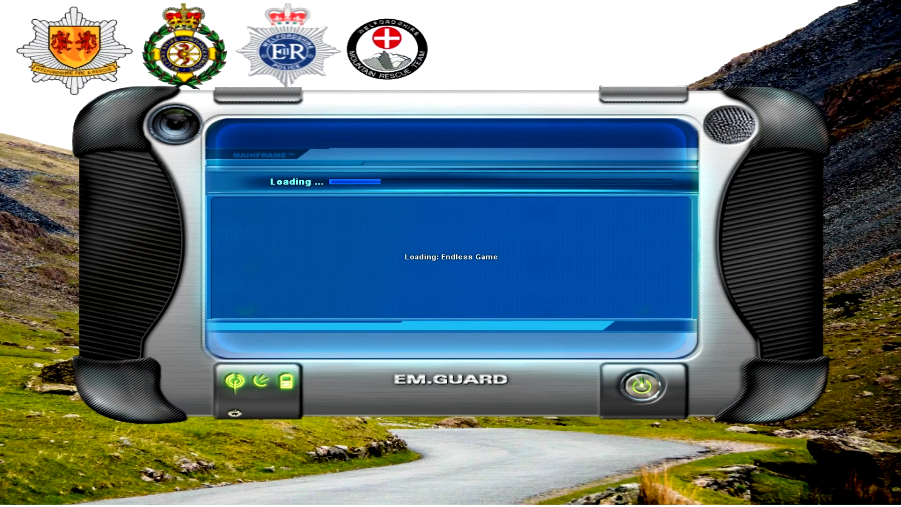